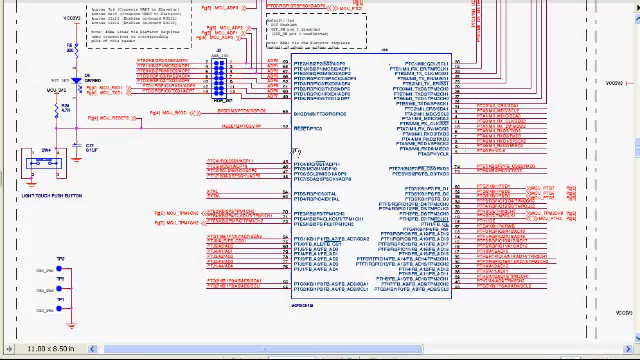
scroll(down, 3)
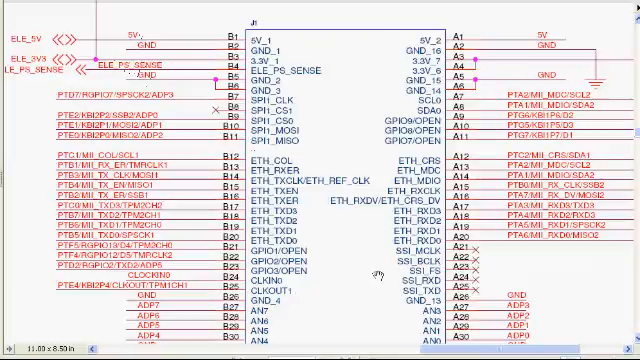
scroll(down, 3)
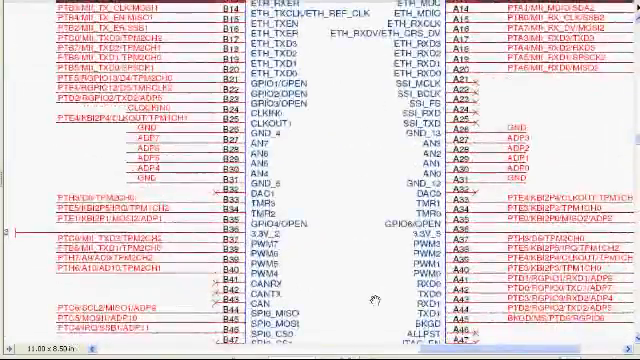
scroll(down, 3)
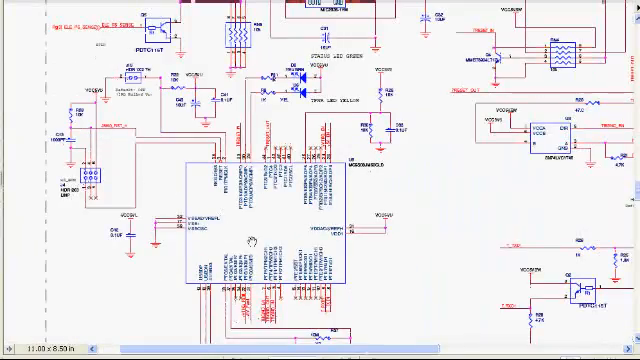
scroll(down, 3)
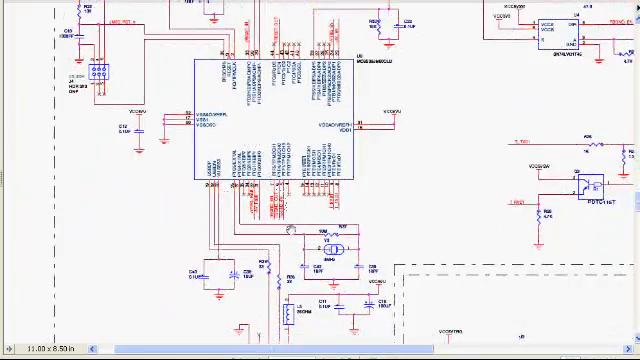
scroll(down, 3)
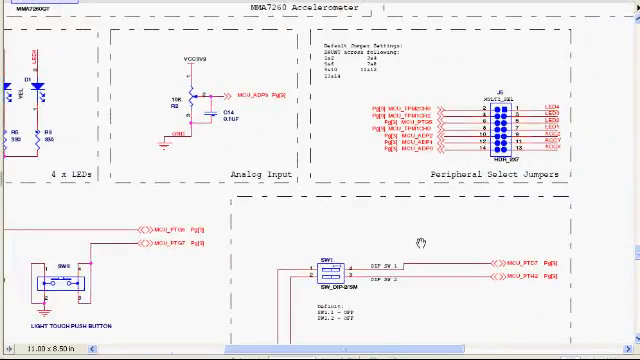
scroll(down, 3)
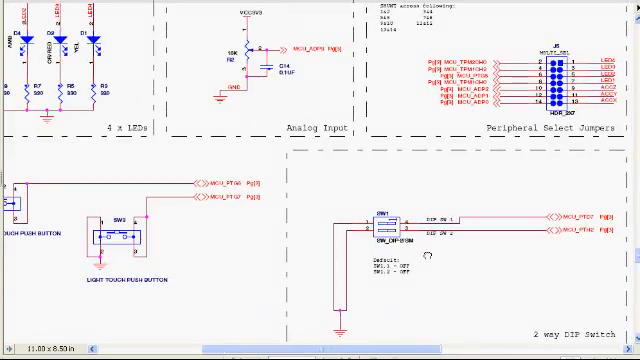
scroll(down, 3)
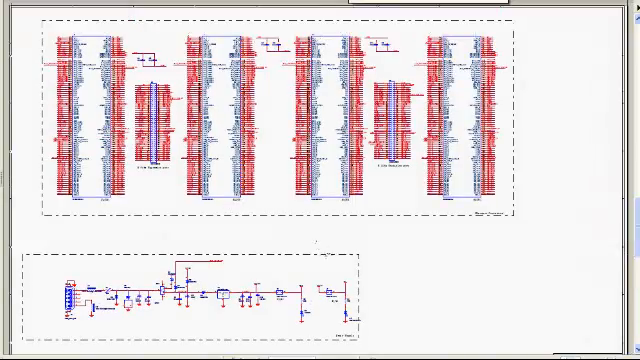
mouse_move(450, 245)
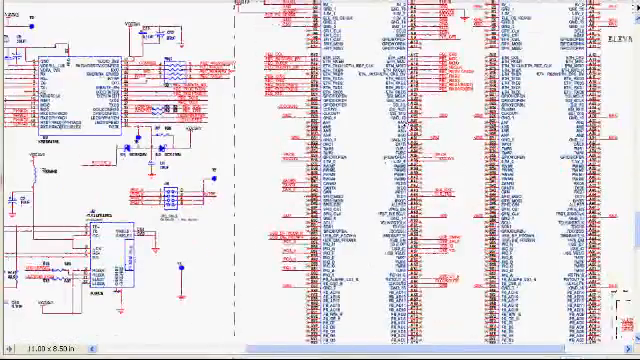
scroll(down, 3)
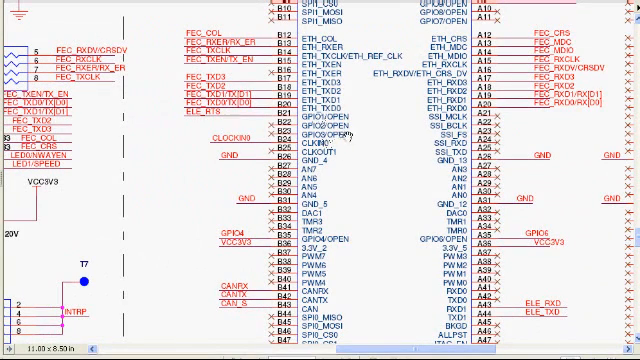
mouse_move(365, 110)
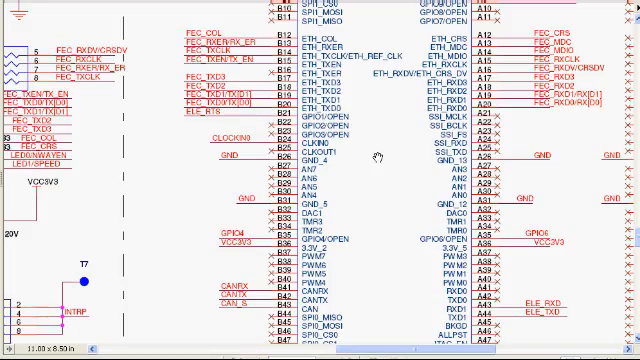
scroll(down, 3)
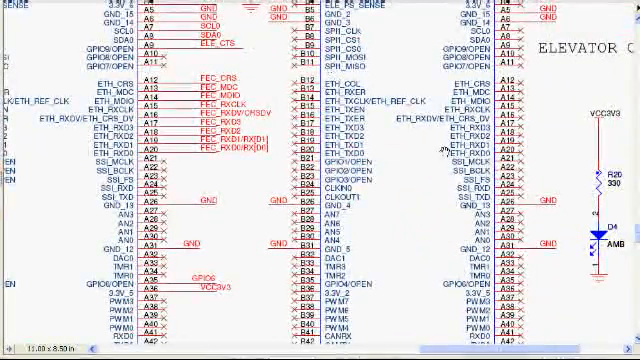
scroll(down, 3)
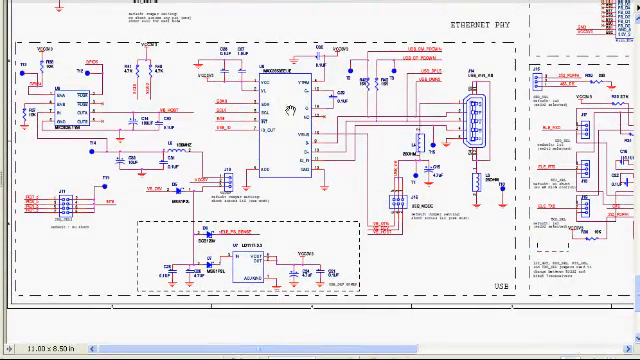
mouse_move(392, 143)
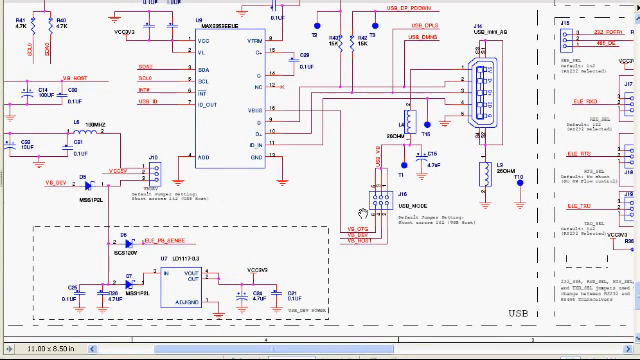
scroll(down, 3)
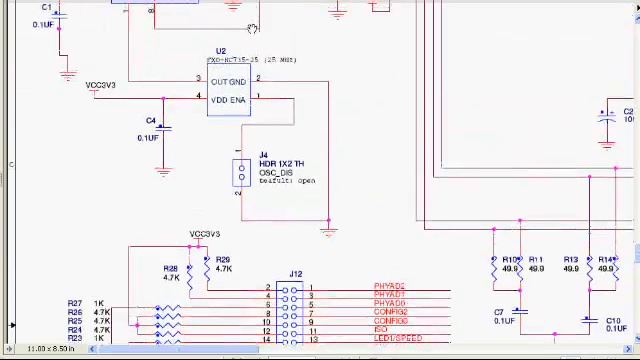
scroll(down, 3)
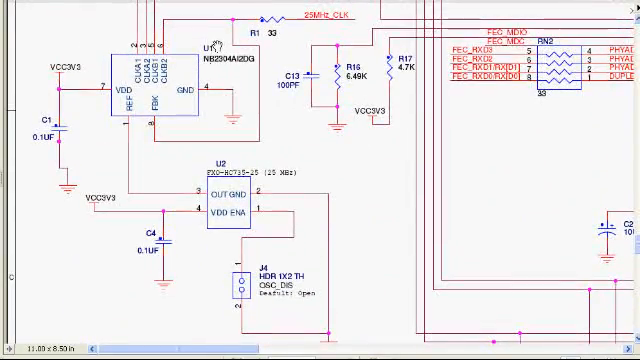